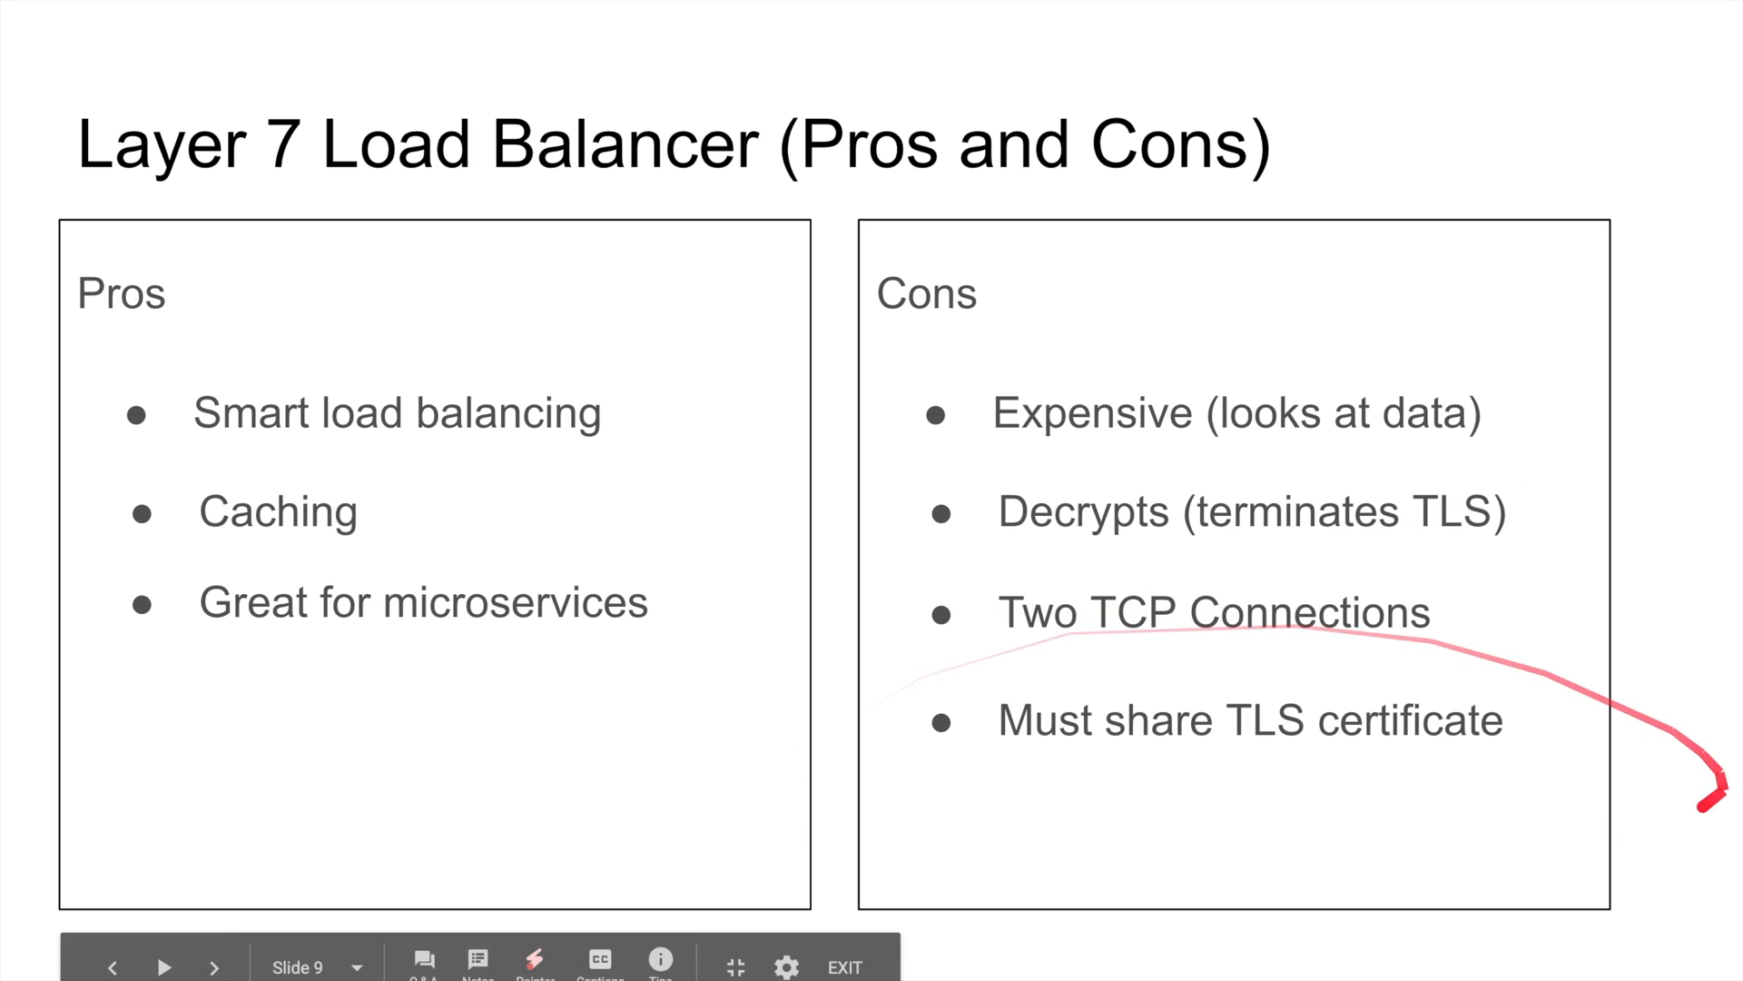
Trace a laser-pointer line beneath the 'Decrypts (terminates TLS)' con on slide 9.
{"action": "left_click_drag", "start_coordinate": [1712, 795], "coordinate": [1011, 456]}
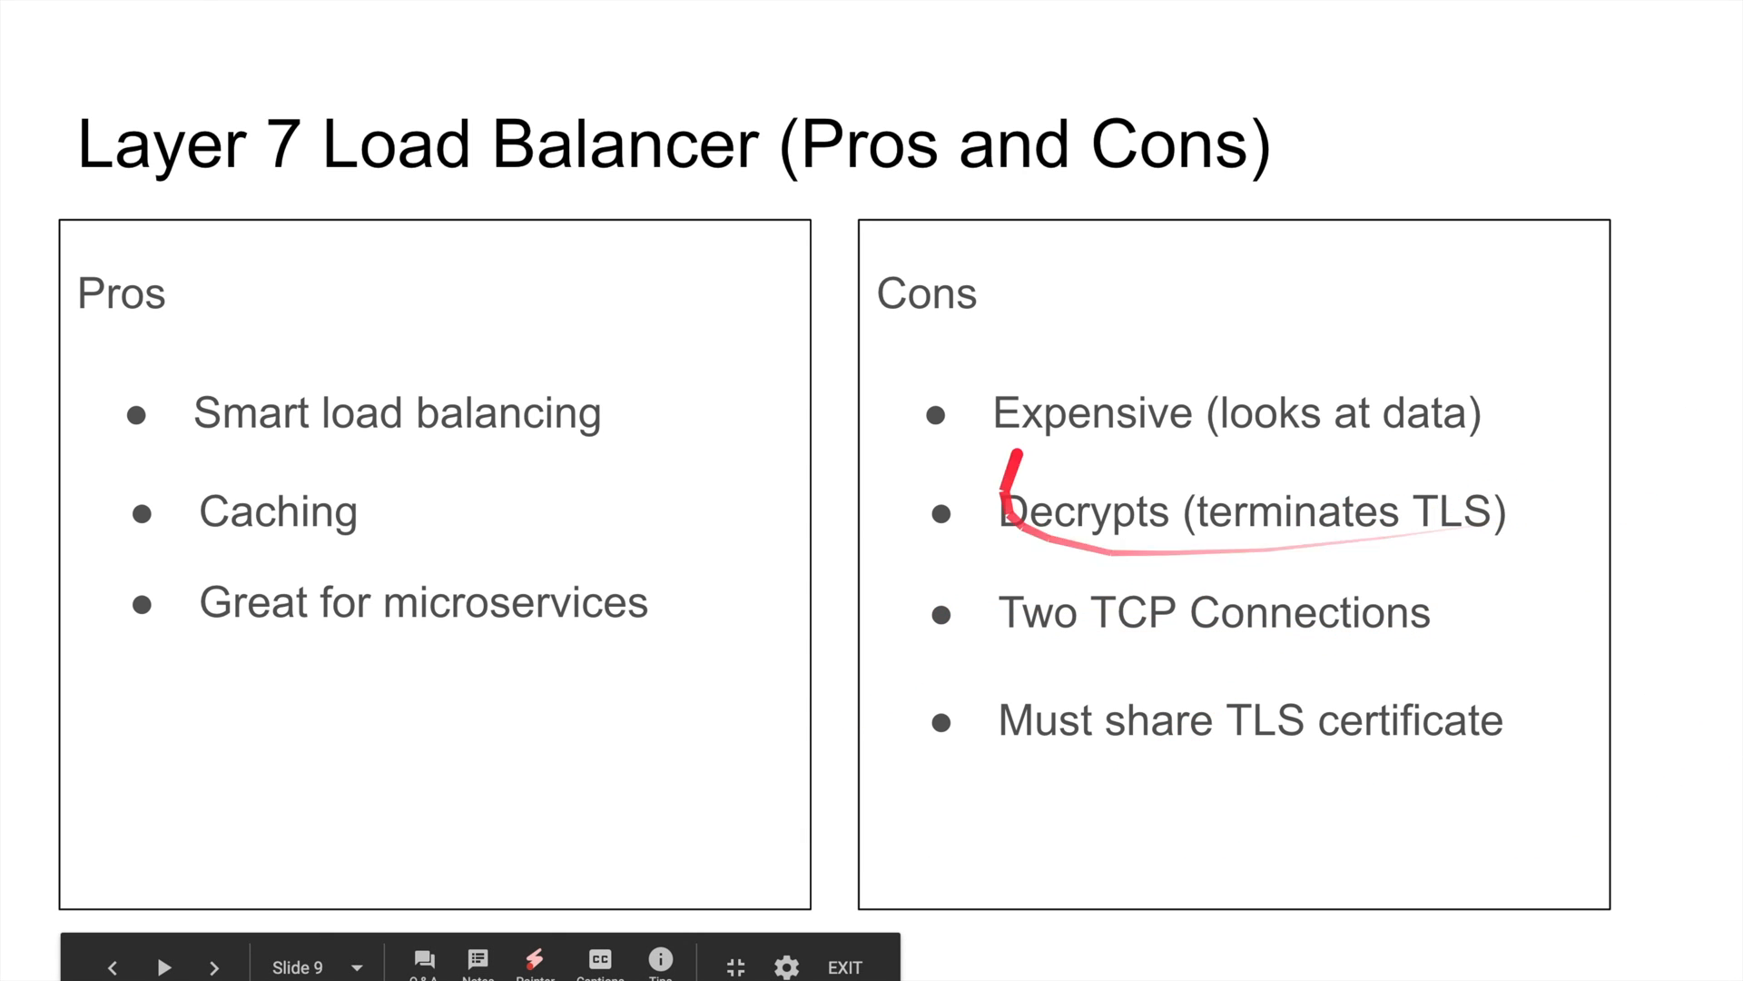